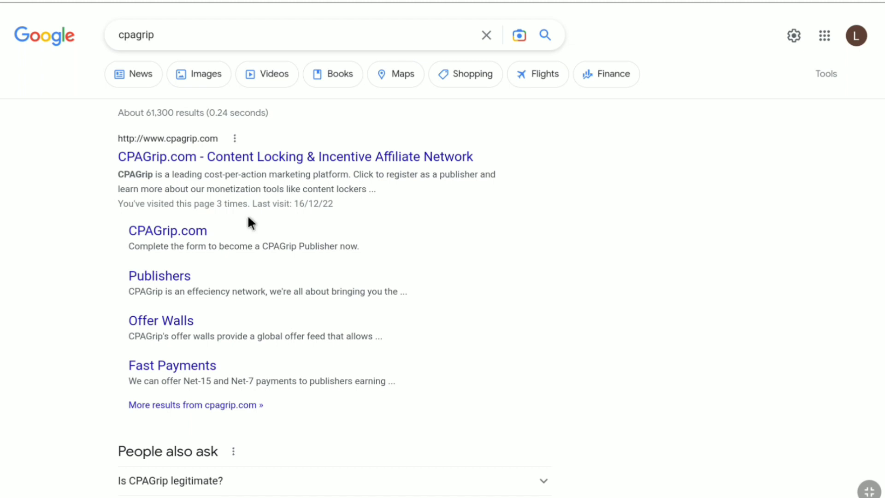
{"action": "mouse_move", "coordinate": [252, 222]}
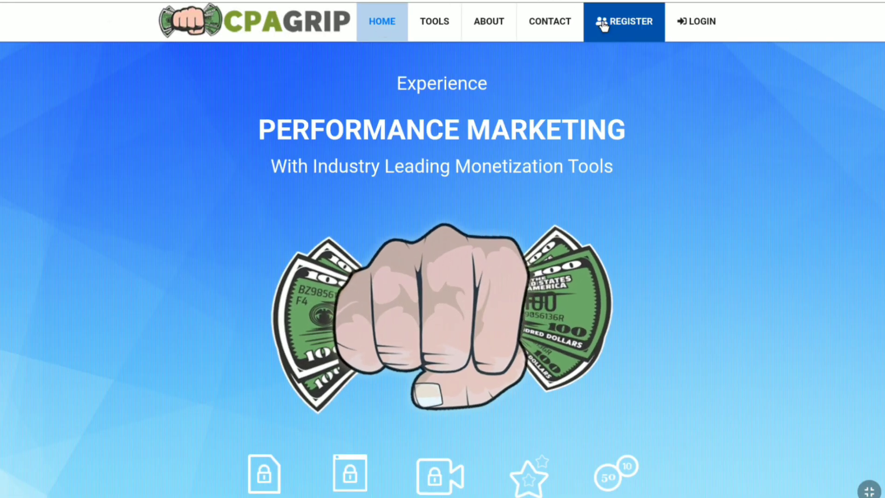
Go to REGISTER and scroll down to the empty Sign Up Now form
{"action": "left_click", "coordinate": [623, 22]}
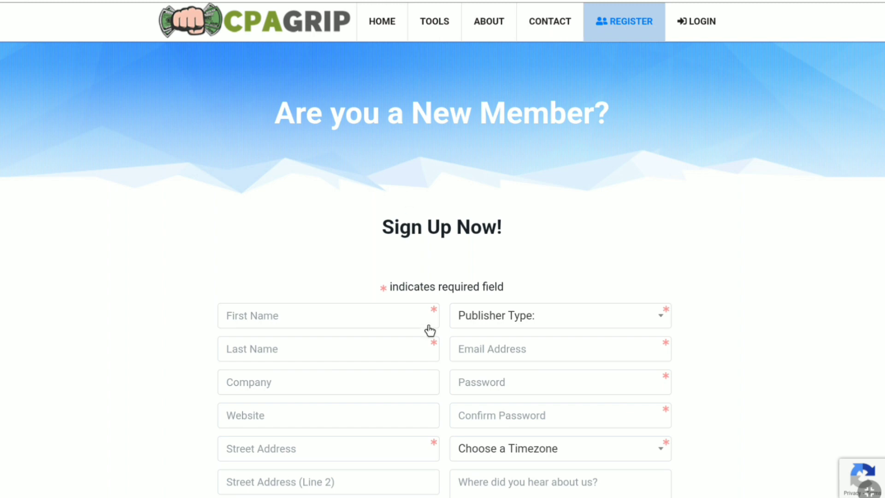
{"action": "scroll", "scroll_direction": "down", "scroll_amount": 3}
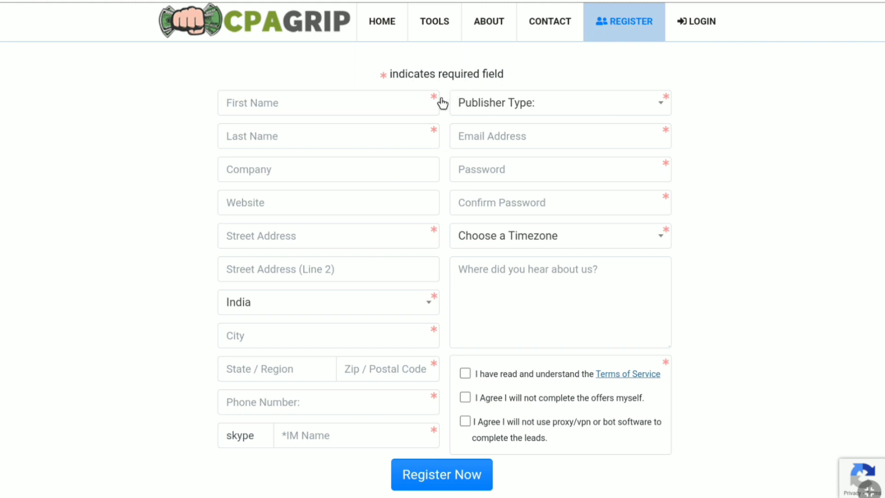
{"action": "mouse_move", "coordinate": [432, 306]}
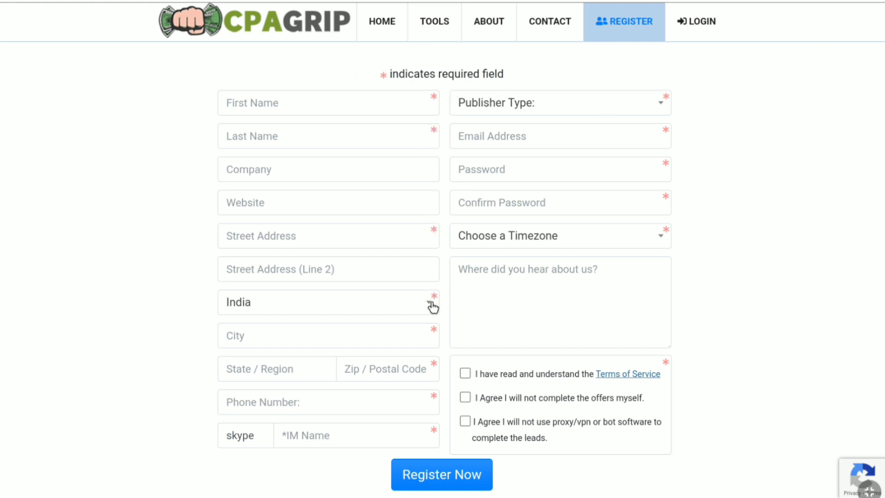
{"action": "mouse_move", "coordinate": [623, 88]}
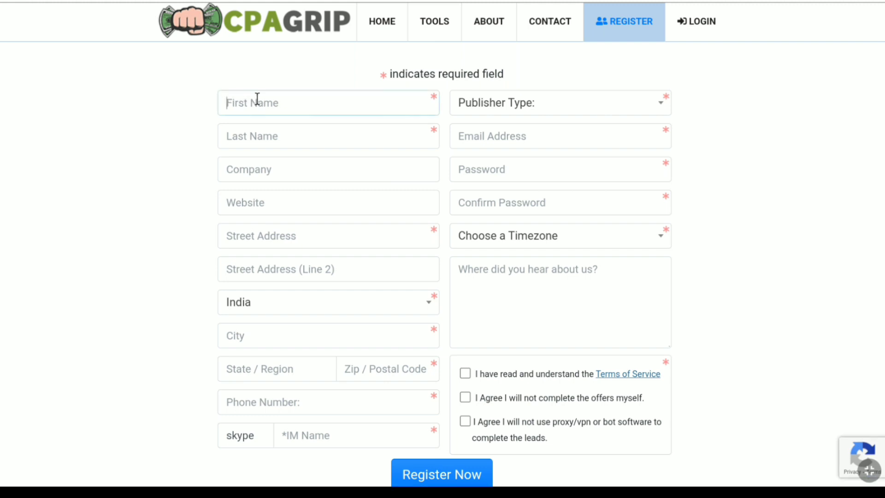
Enter name Lex Pal, company How To In, street 'bgr spn road', and state Odisha
{"action": "type", "text": "Lex"}
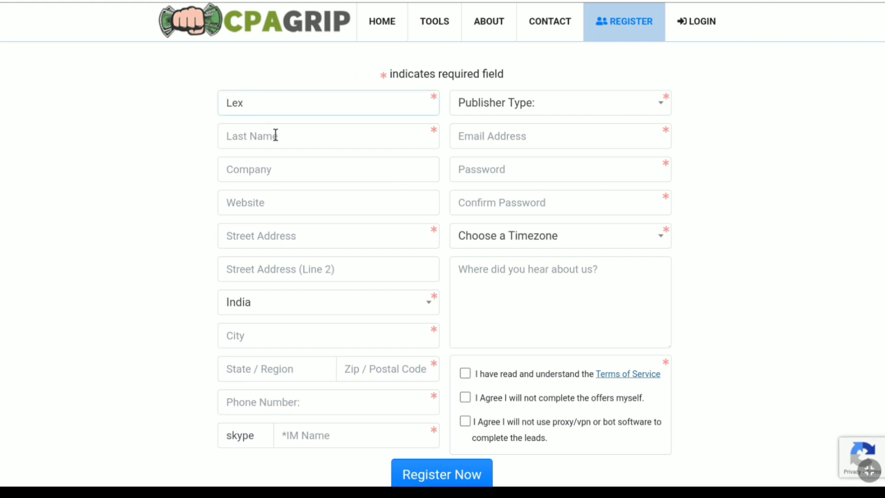
{"action": "type", "text": "Pal"}
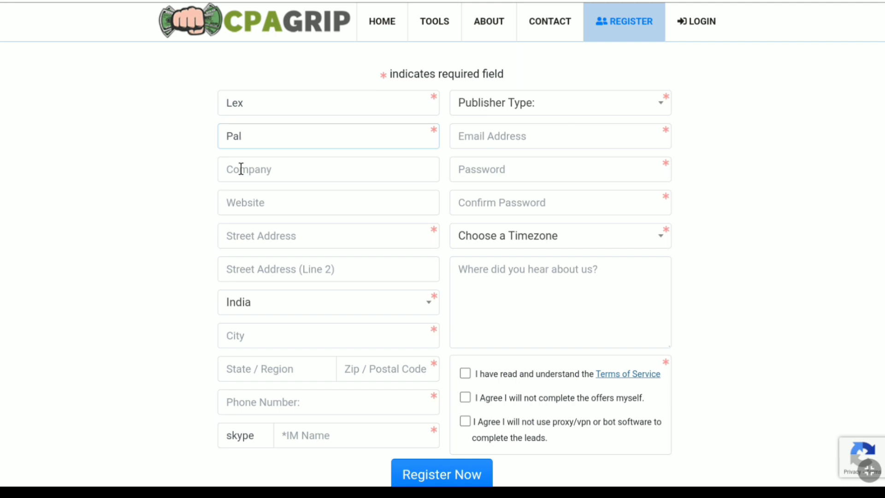
{"action": "type", "text": "How To Internet Tutorials"}
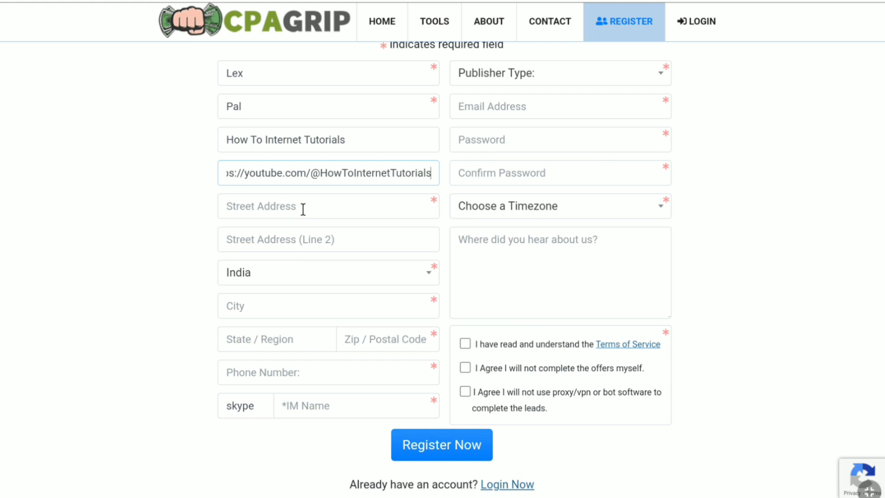
{"action": "type", "text": "bgr spn road"}
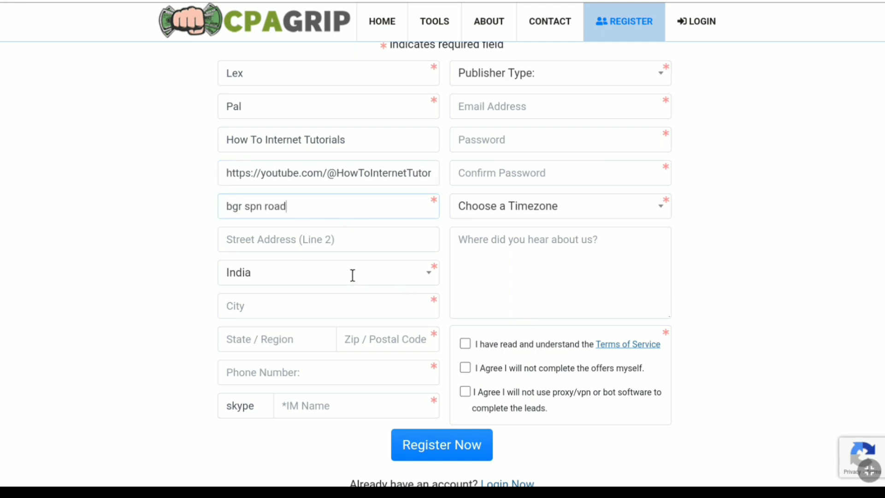
{"action": "mouse_move", "coordinate": [275, 275]}
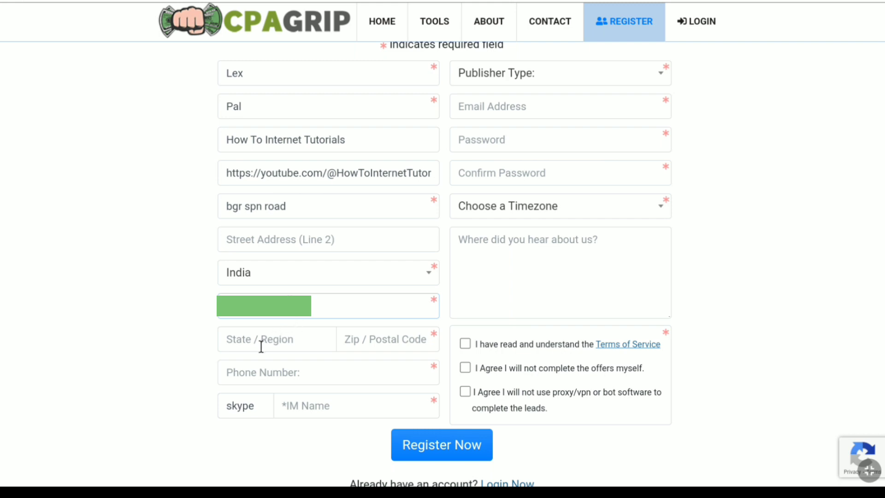
{"action": "type", "text": "Odisha"}
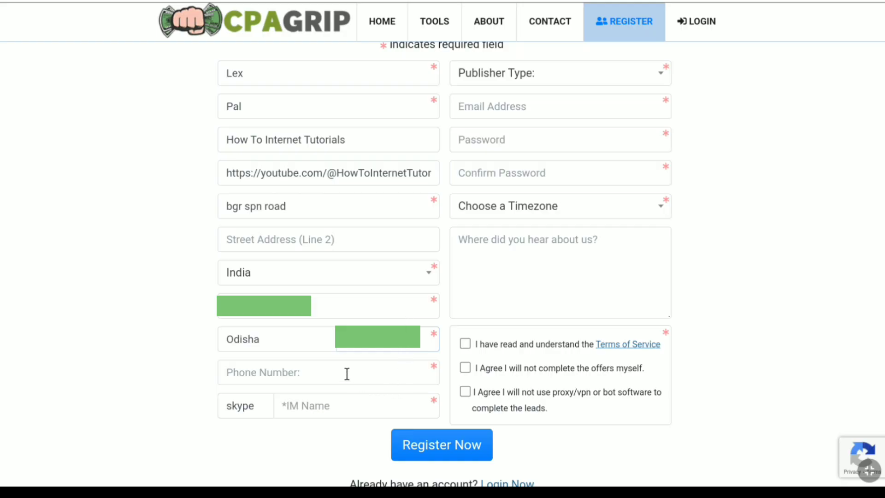
{"action": "left_click", "coordinate": [327, 372]}
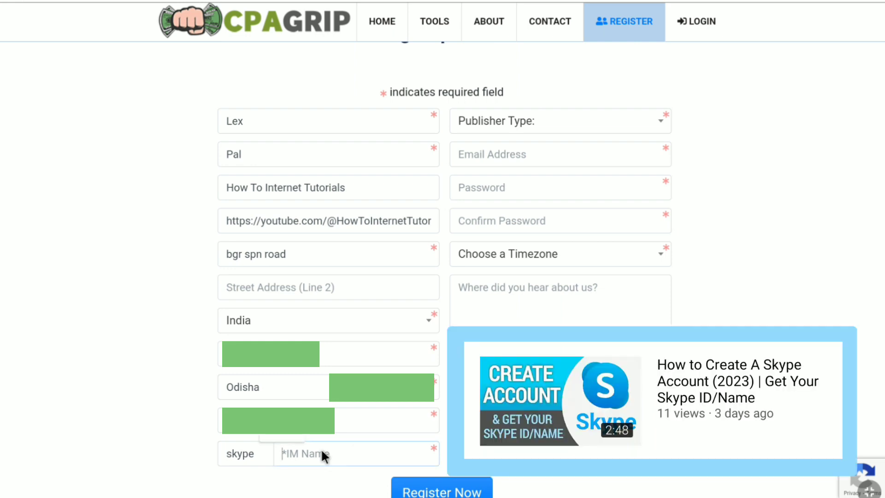
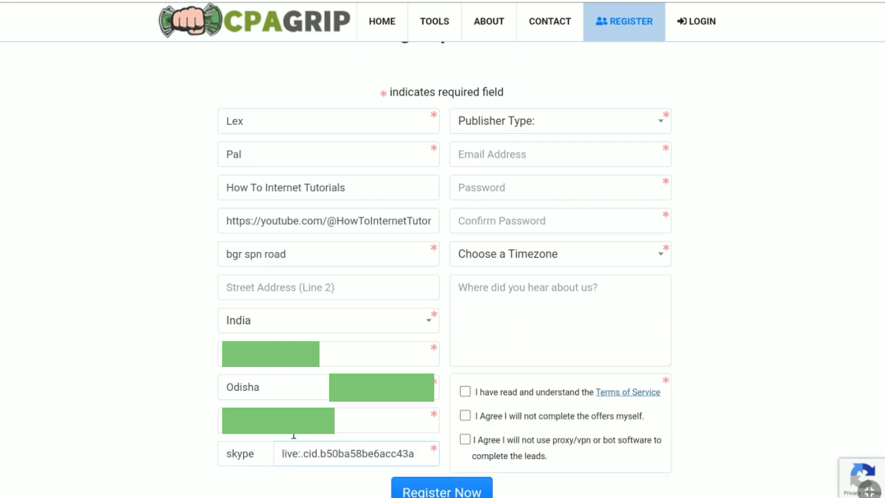
{"action": "left_click", "coordinate": [558, 121]}
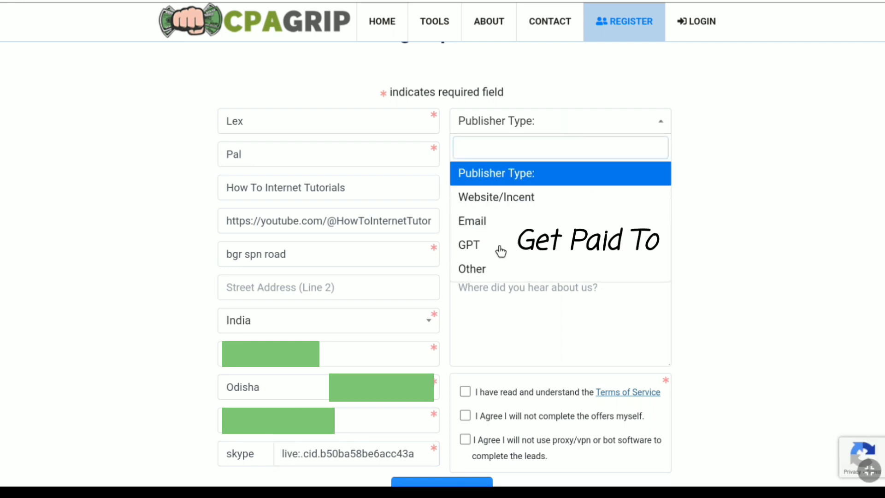
{"action": "left_click", "coordinate": [469, 245]}
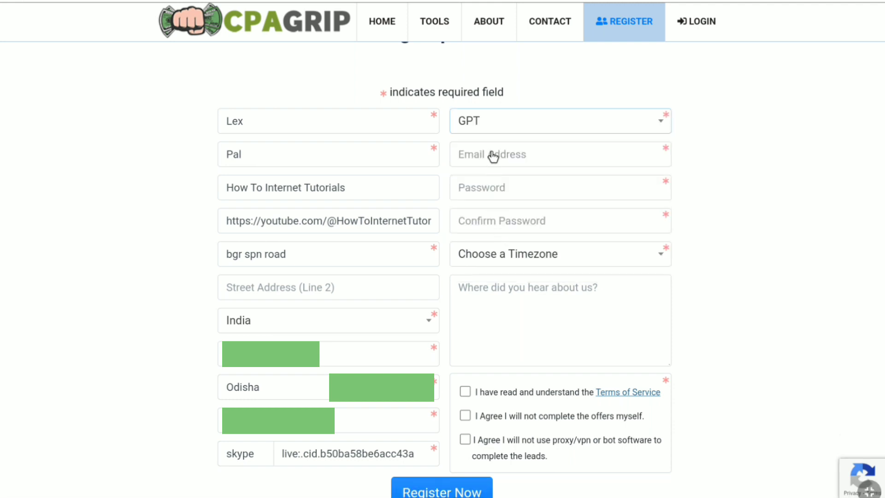
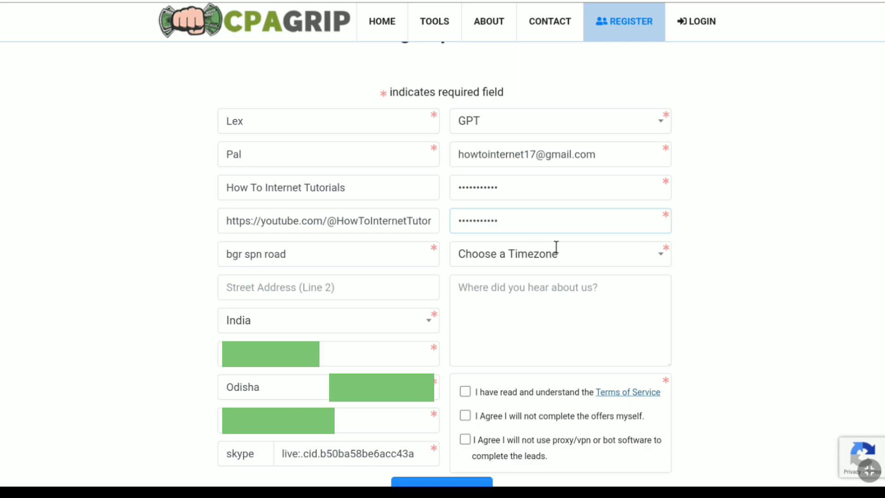
{"action": "left_click", "coordinate": [559, 254]}
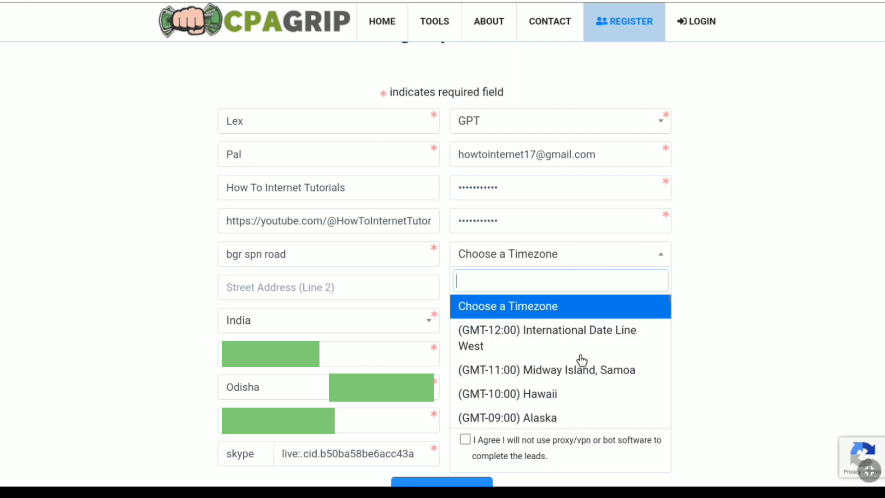
{"action": "left_click", "coordinate": [559, 254]}
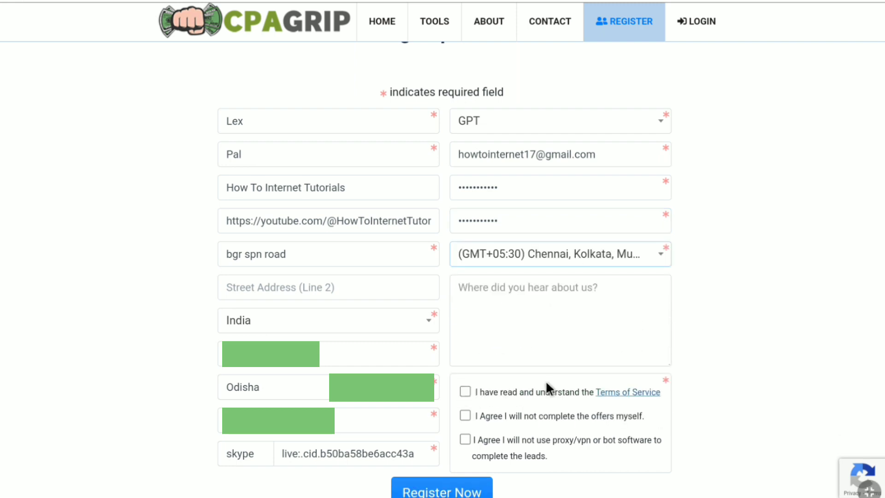
{"action": "mouse_move", "coordinate": [480, 294]}
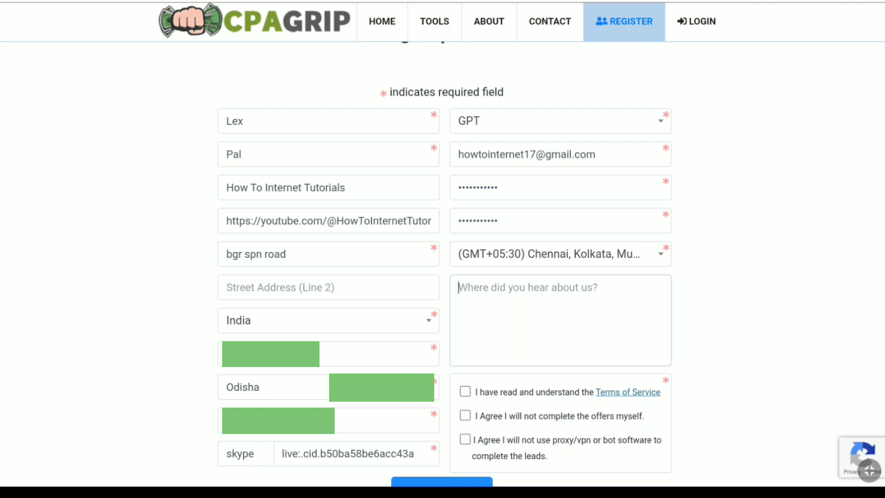
Enter Google as the referral source and tick all three agreement checkboxes
{"action": "type", "text": "Google"}
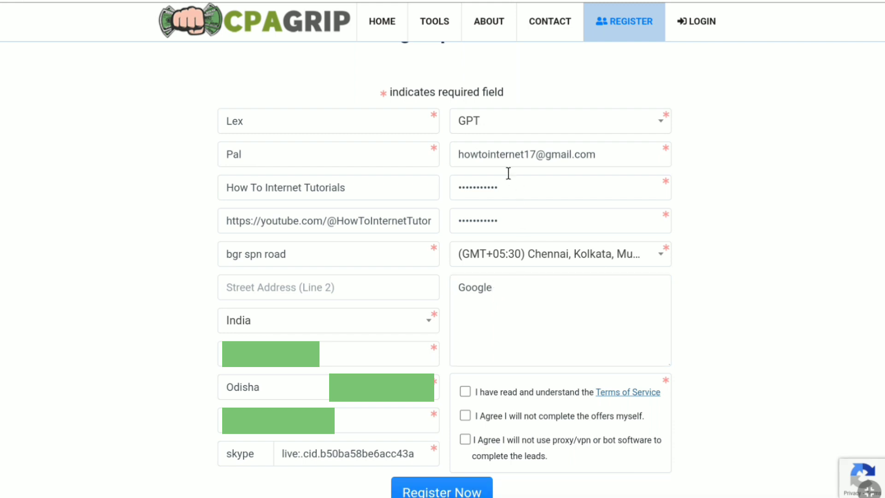
{"action": "scroll", "scroll_direction": "down", "scroll_amount": 3}
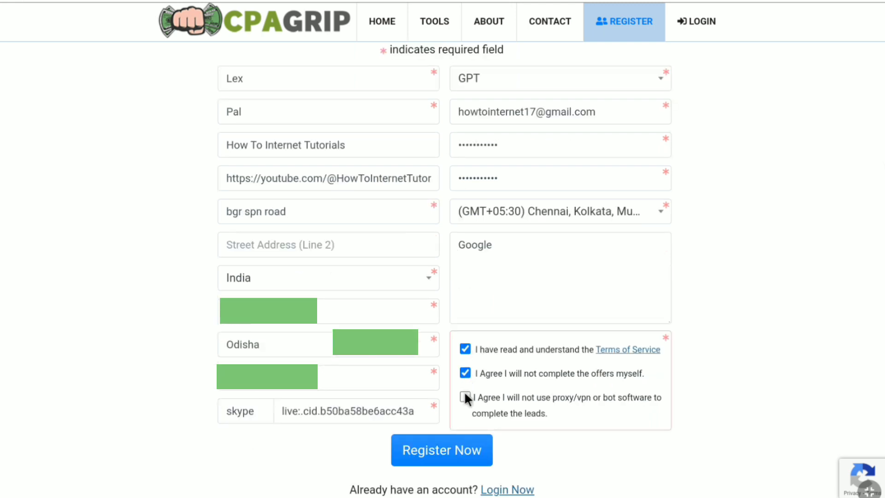
{"action": "left_click", "coordinate": [465, 397]}
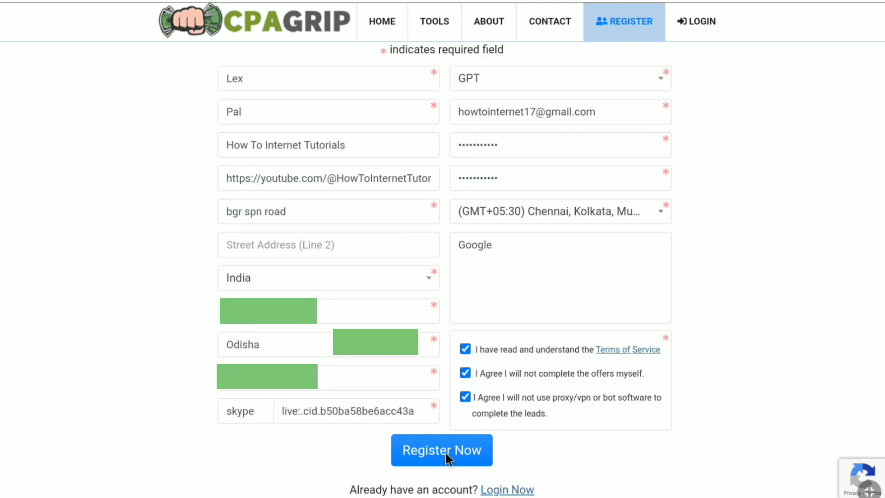
Submit the registration, pass the reCAPTCHA, and submit again to reach the dashboard
{"action": "left_click", "coordinate": [441, 450]}
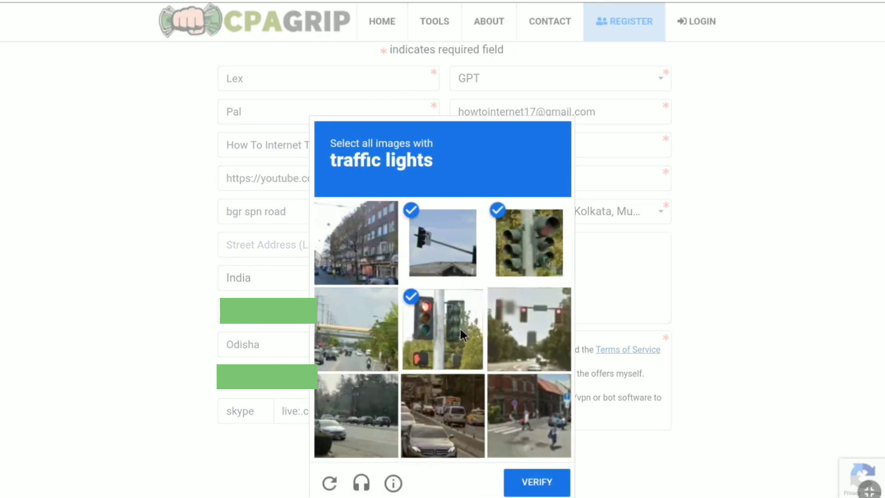
{"action": "left_click", "coordinate": [535, 483]}
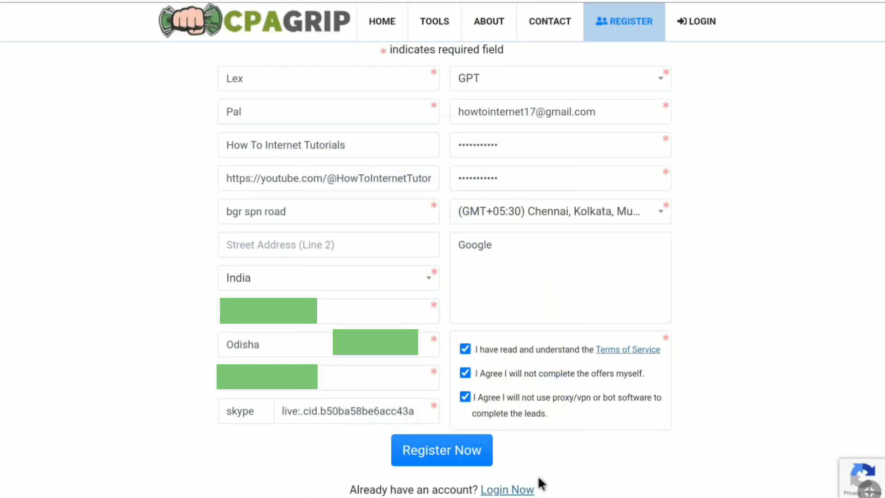
{"action": "left_click", "coordinate": [441, 450]}
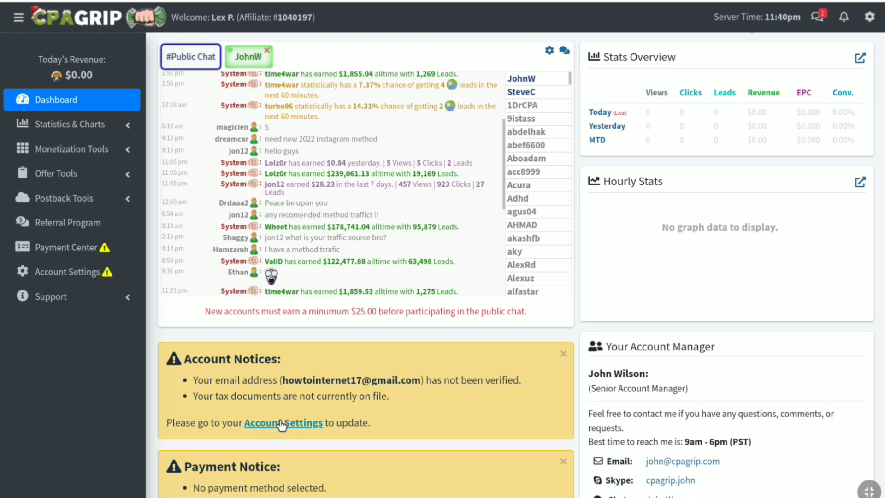
Request a new validation email from Account Settings
{"action": "left_click", "coordinate": [284, 422]}
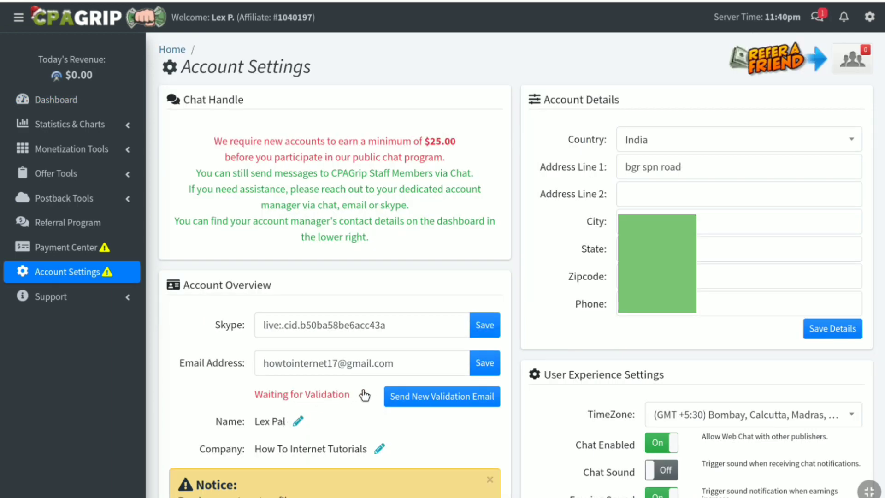
{"action": "left_click", "coordinate": [441, 395]}
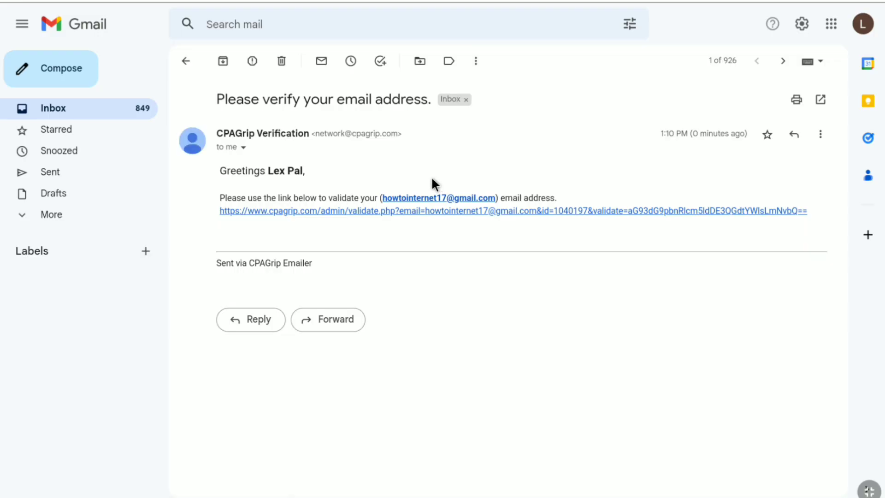
{"action": "mouse_move", "coordinate": [451, 181]}
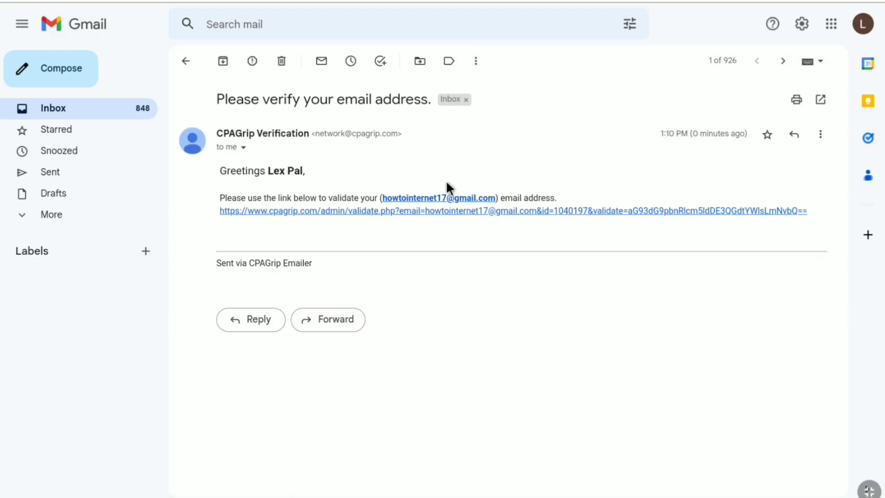
Click the Gmail verification link, then return to the Publisher Dashboard
{"action": "left_click", "coordinate": [515, 210]}
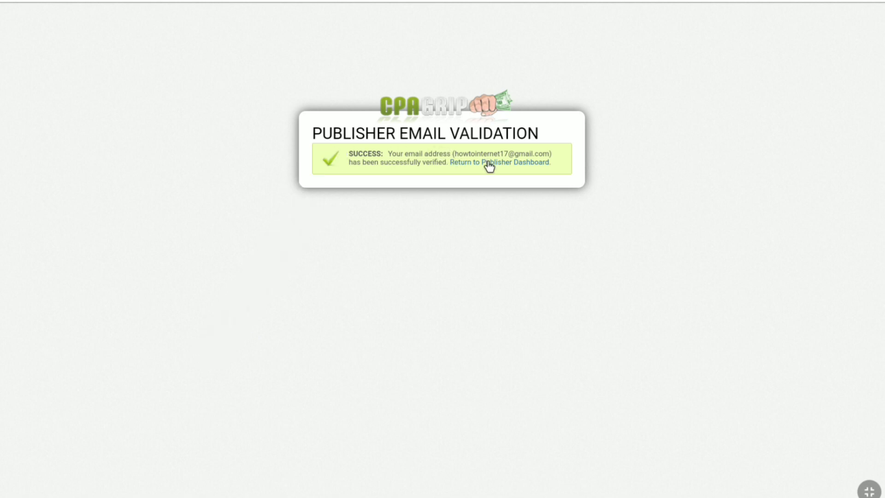
{"action": "left_click", "coordinate": [501, 163]}
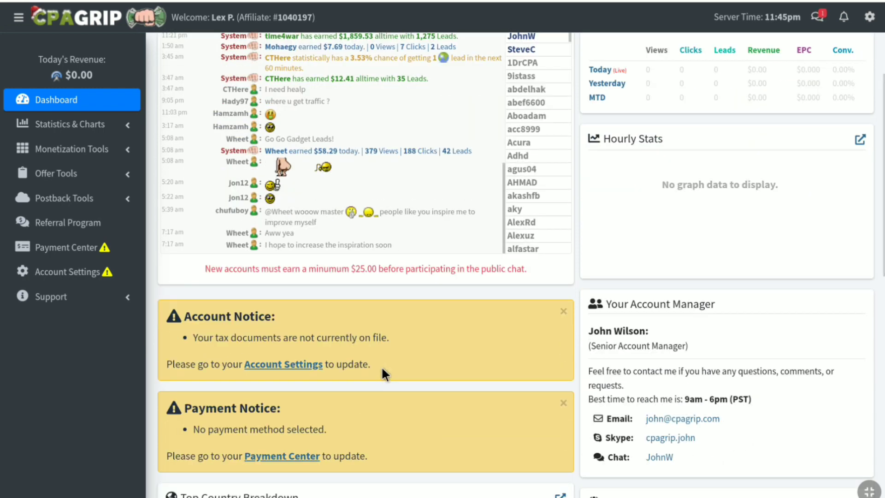
{"action": "mouse_move", "coordinate": [336, 351]}
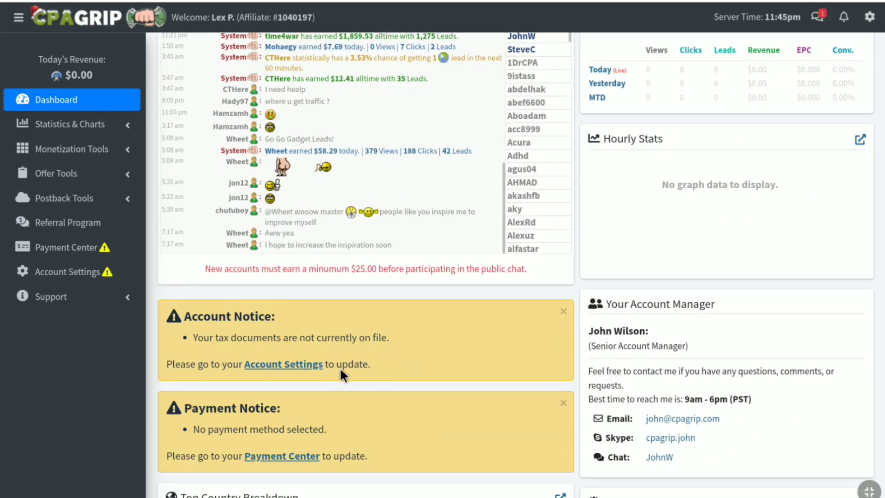
{"action": "mouse_move", "coordinate": [325, 442]}
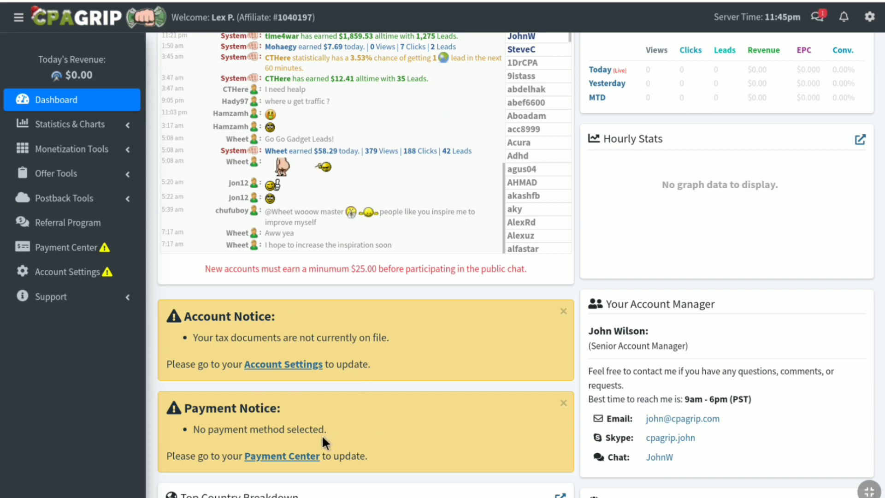
{"action": "mouse_move", "coordinate": [345, 435]}
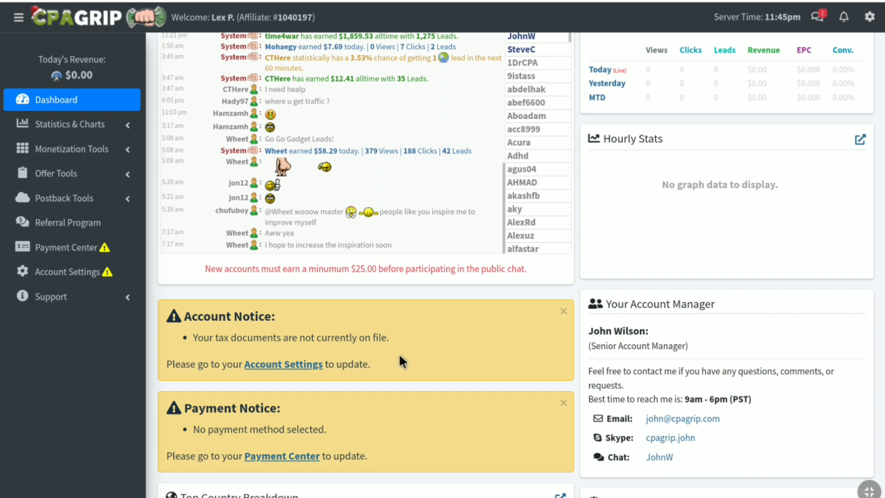
{"action": "mouse_move", "coordinate": [404, 354]}
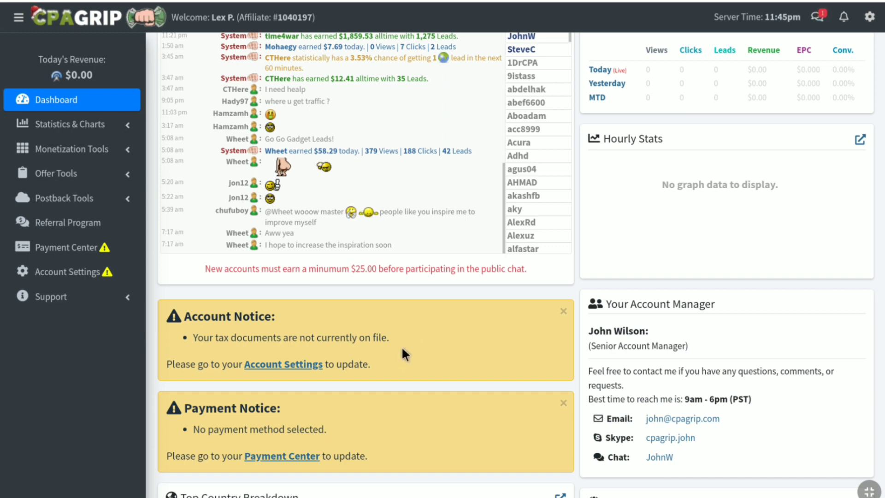